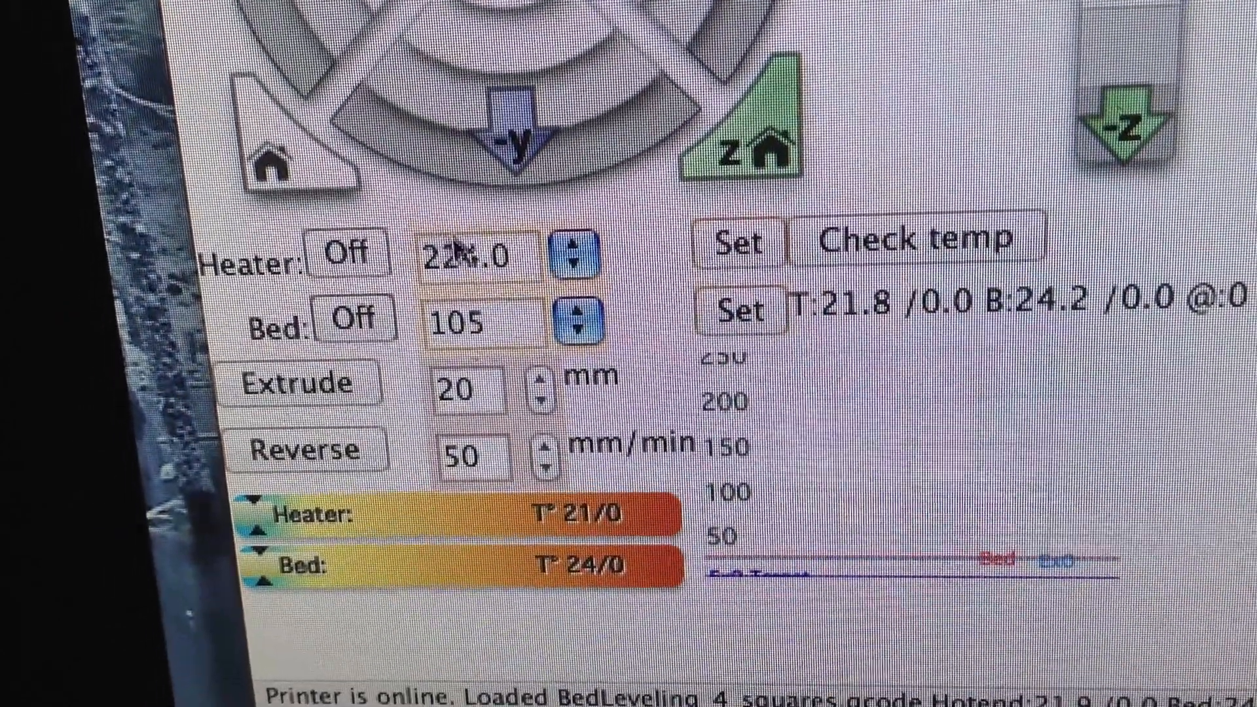
# Apply the entered 224.0 as the hotend heater target, leaving the bed at 0.
pyautogui.click(665, 240)
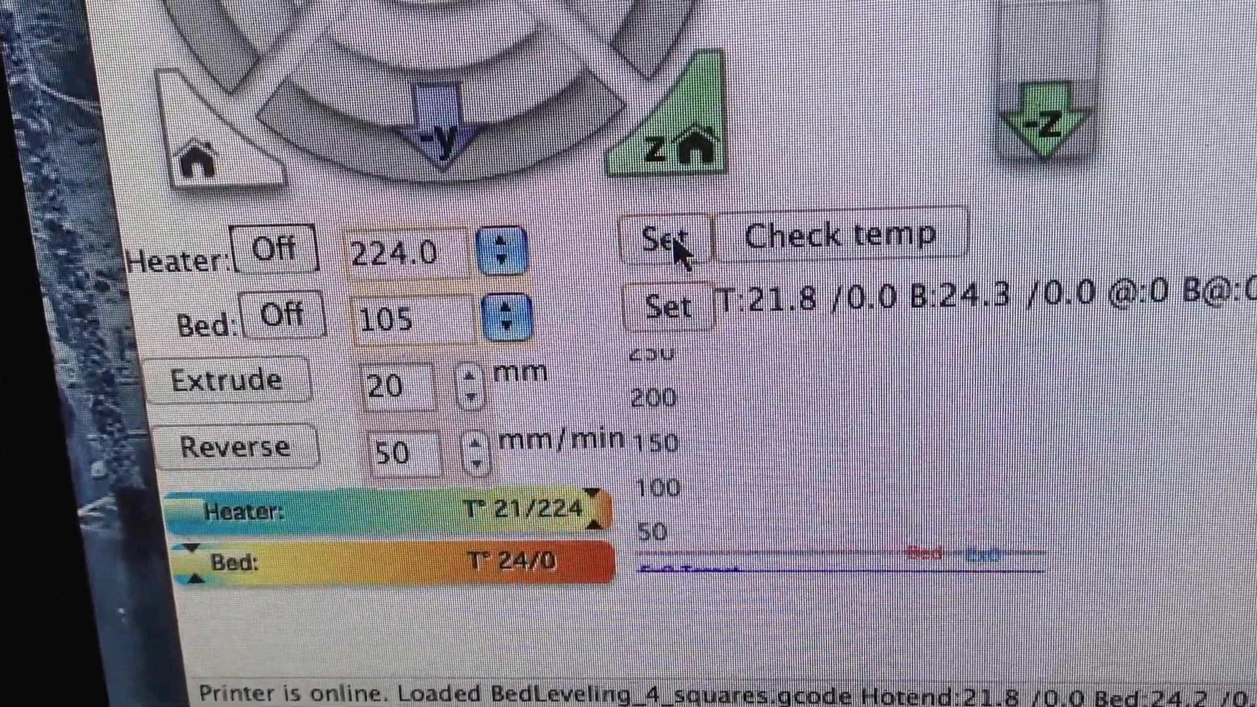